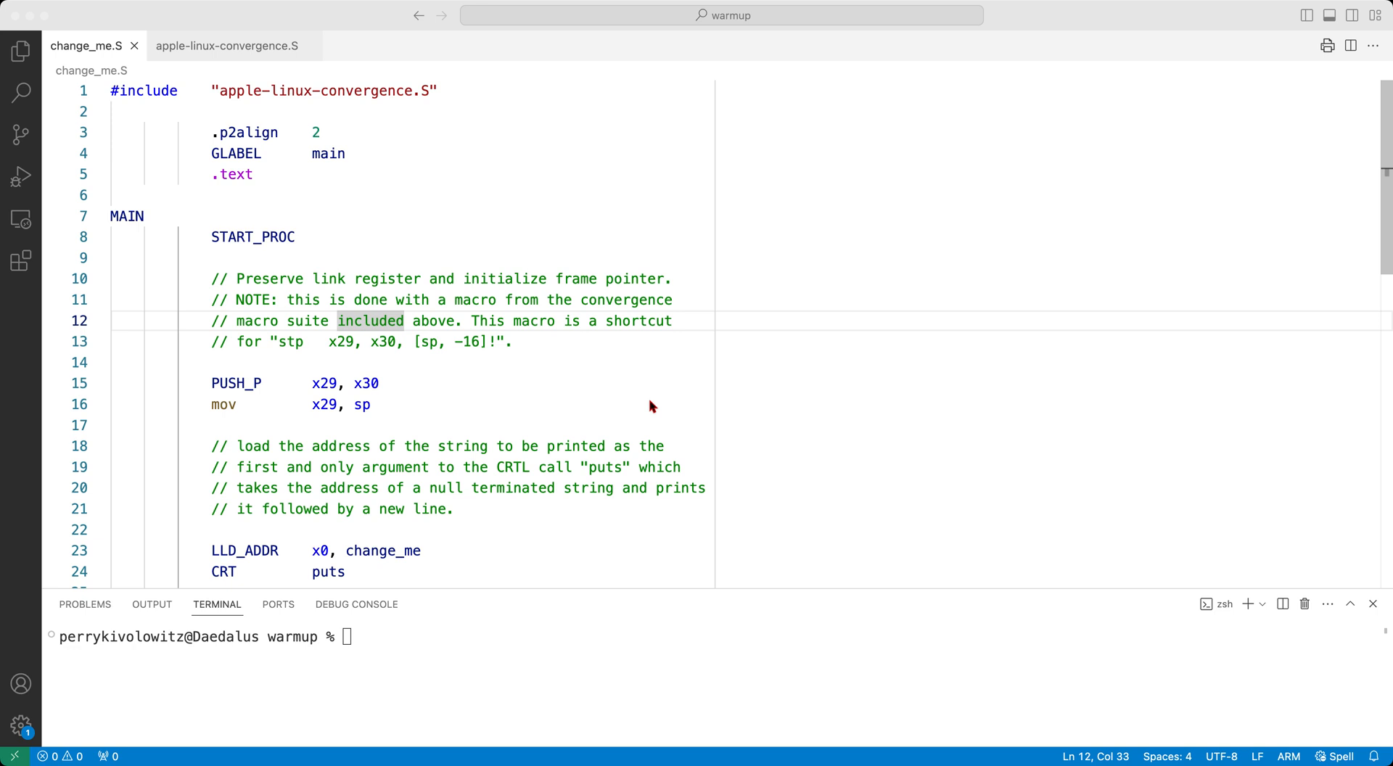
mouse_move(170, 129)
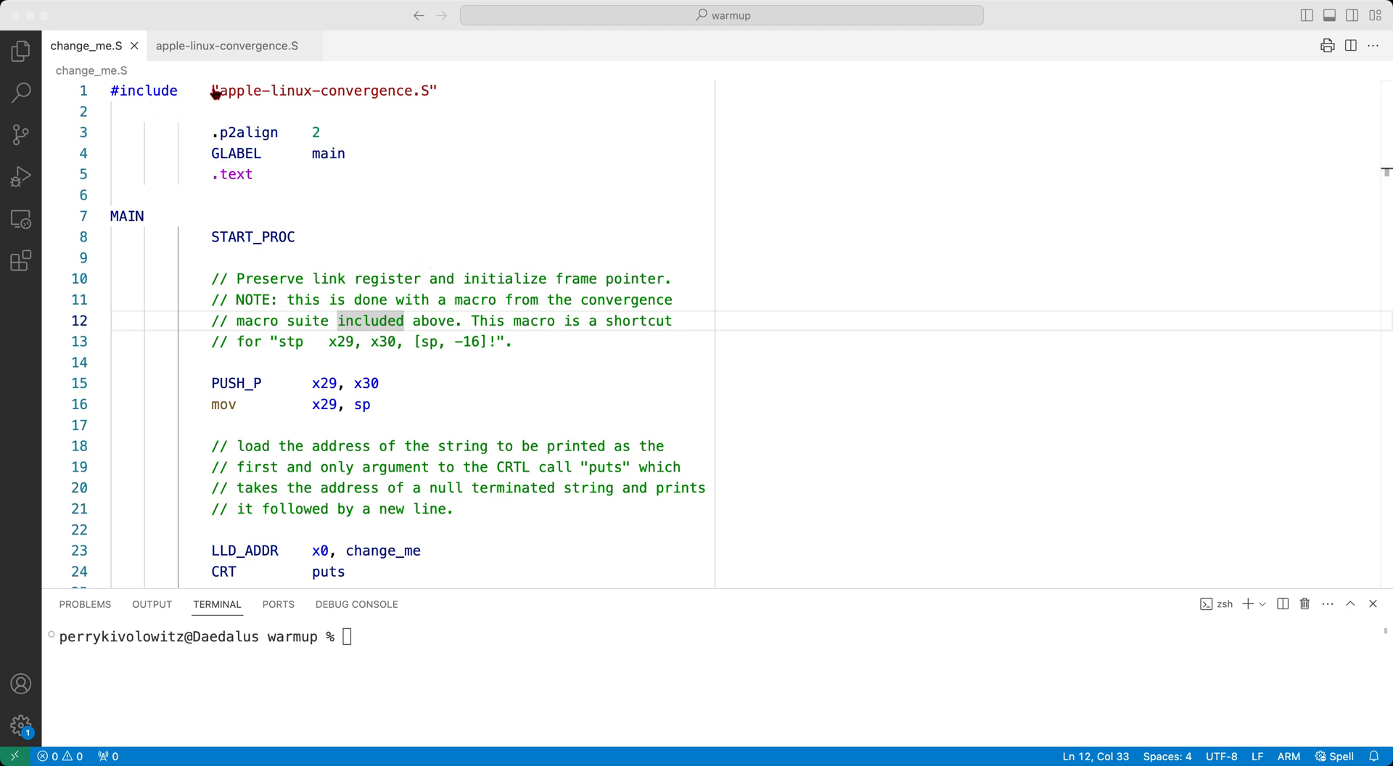
Step: Inspect the included apple-linux-convergence.S macro file, then return to change_me.S
left_click(204, 90)
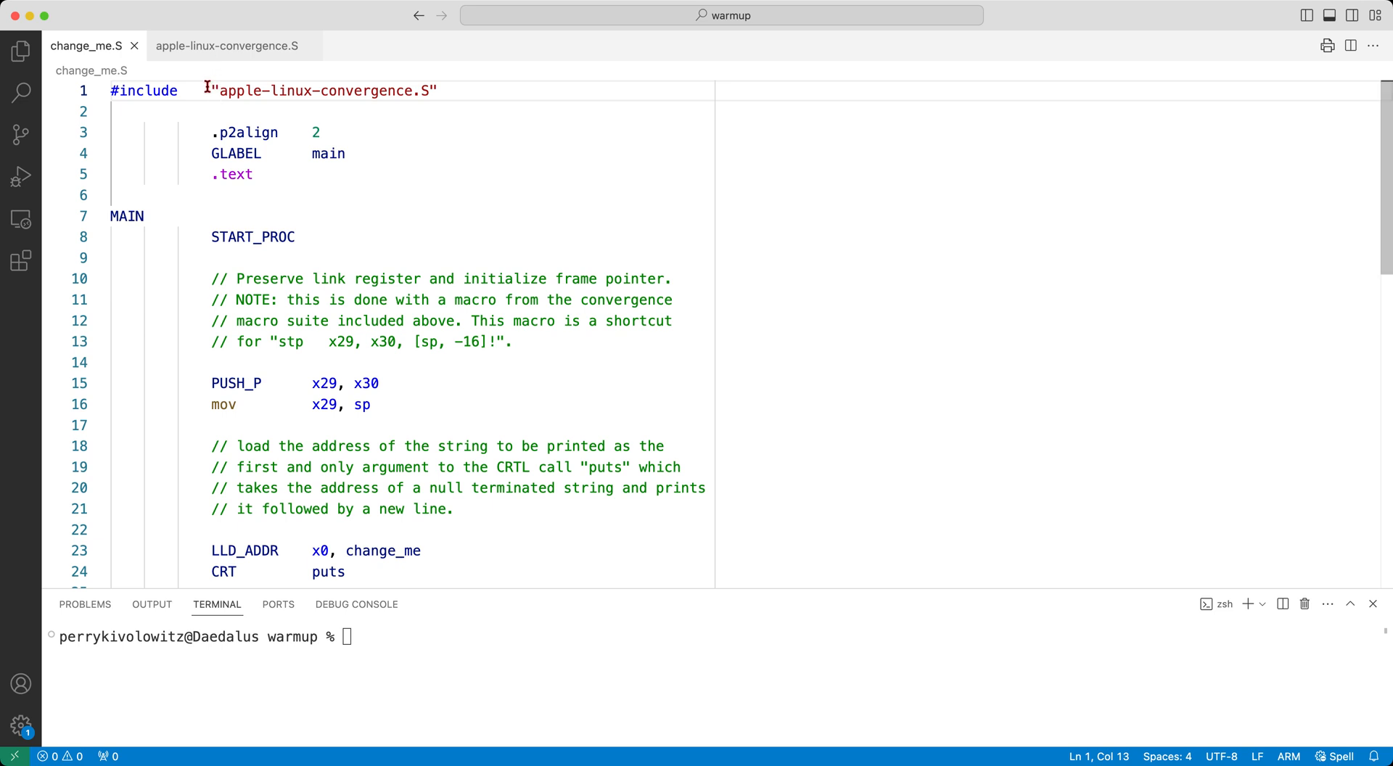
left_click_drag(211, 91, 437, 91)
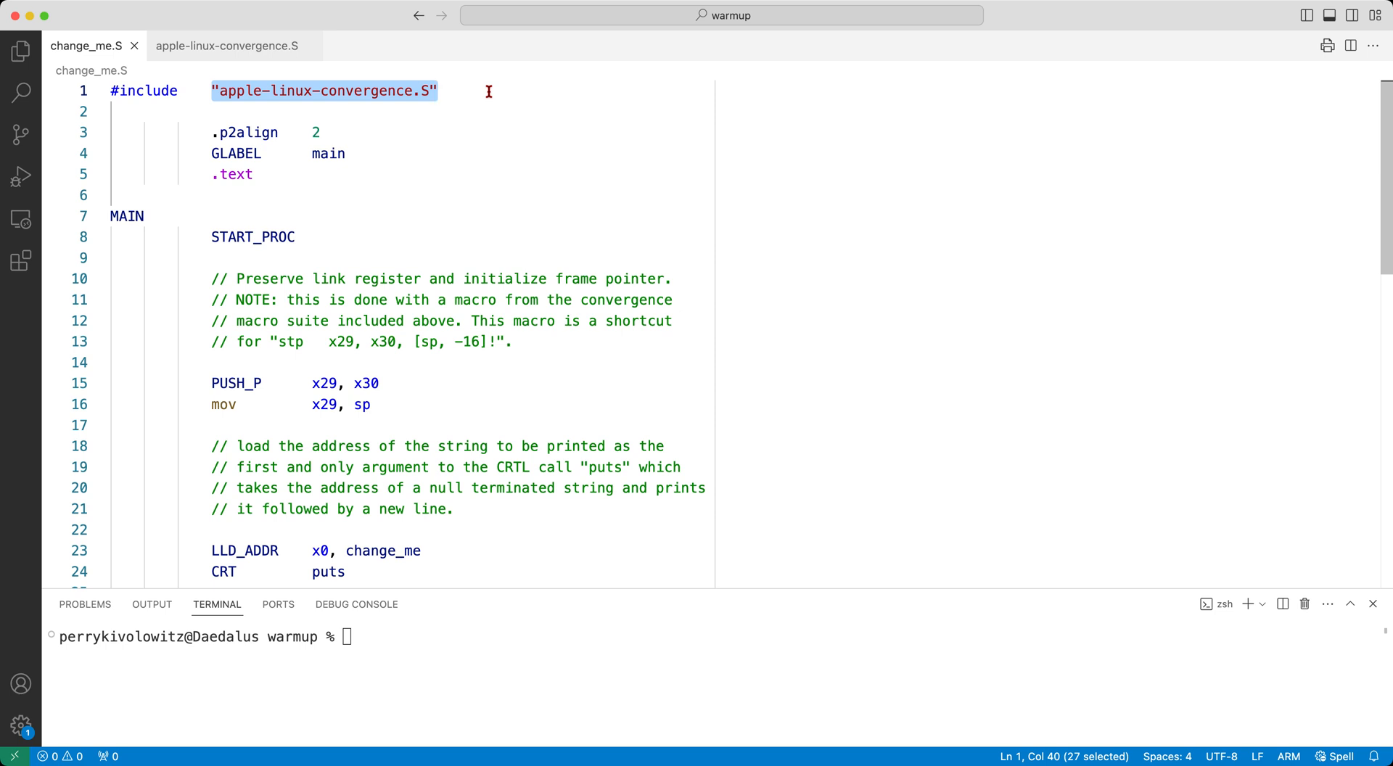
mouse_move(401, 81)
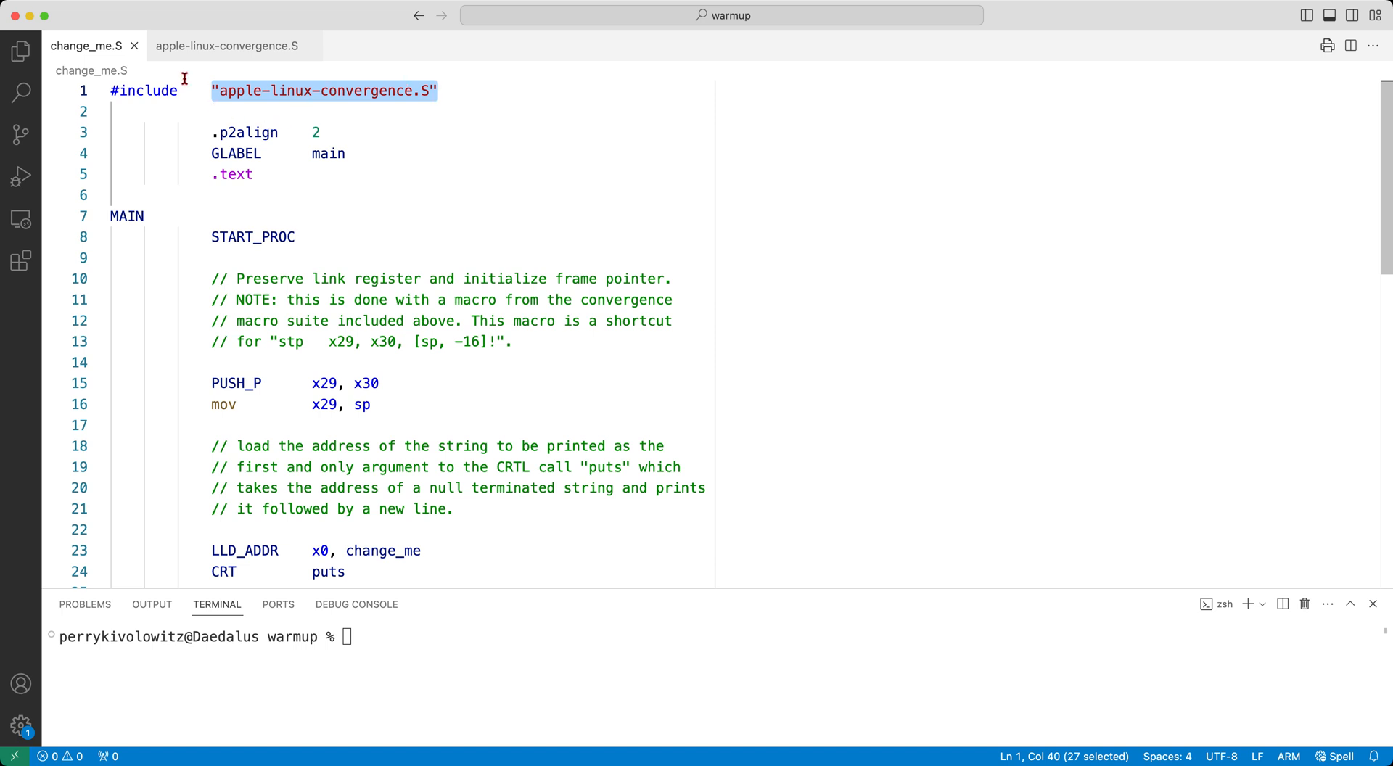
left_click(227, 45)
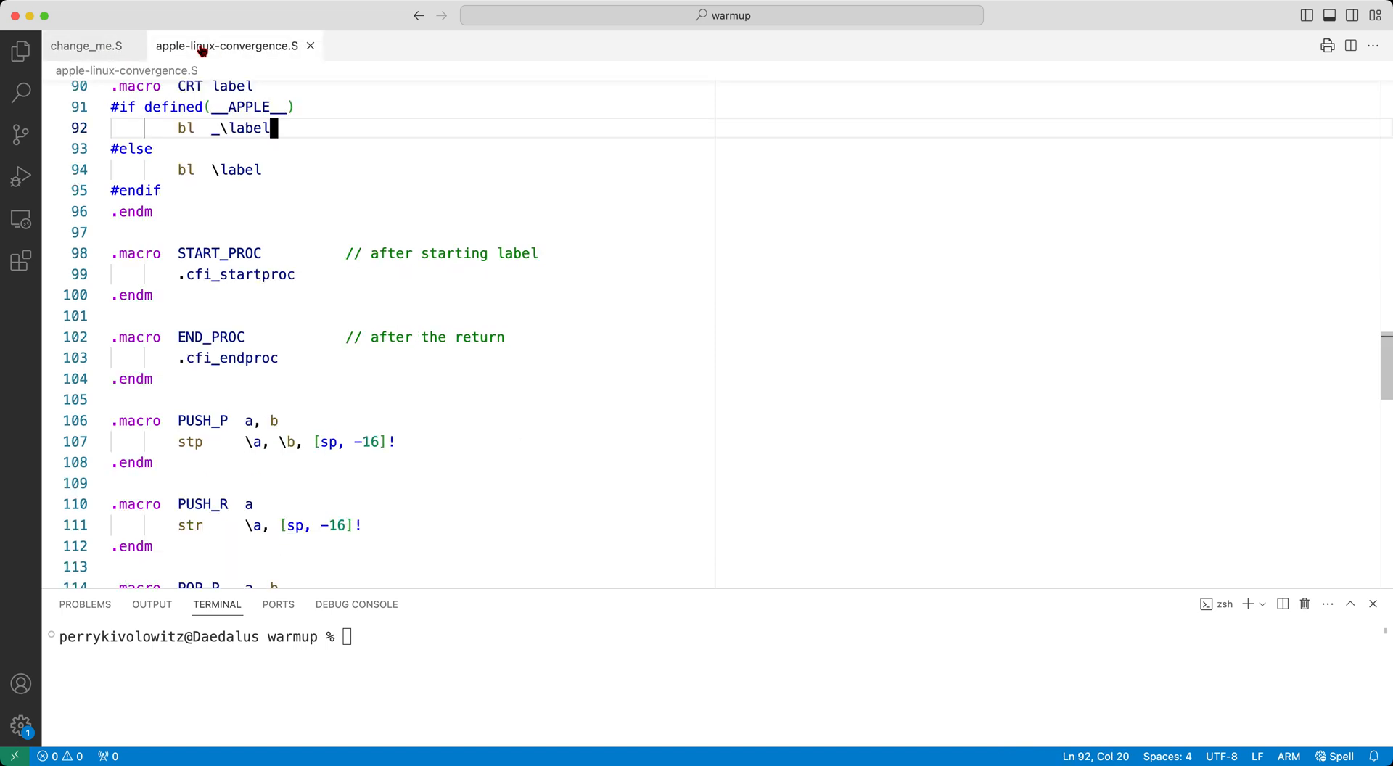
left_click(86, 45)
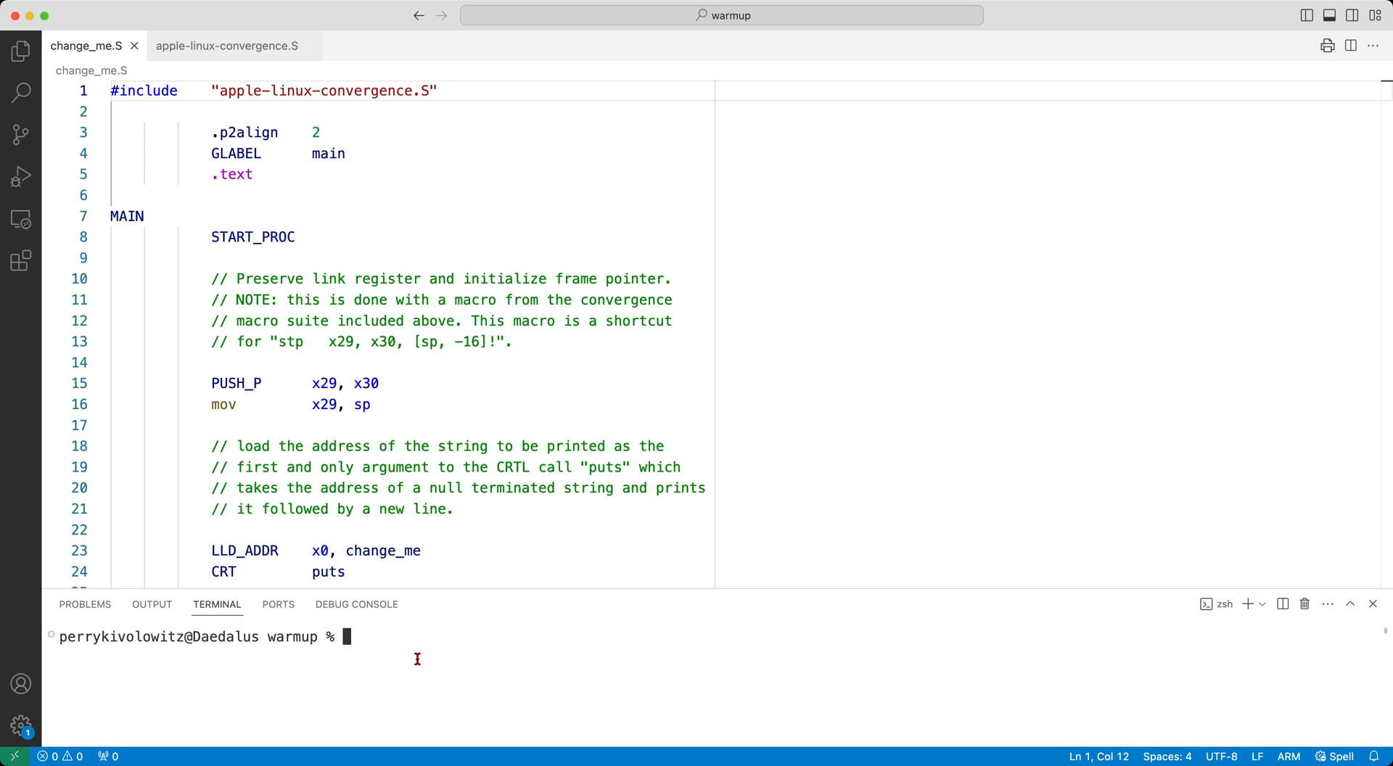
Step: Run gcc change_me.S in the terminal and begin typing ./ to run a.out
type("g")
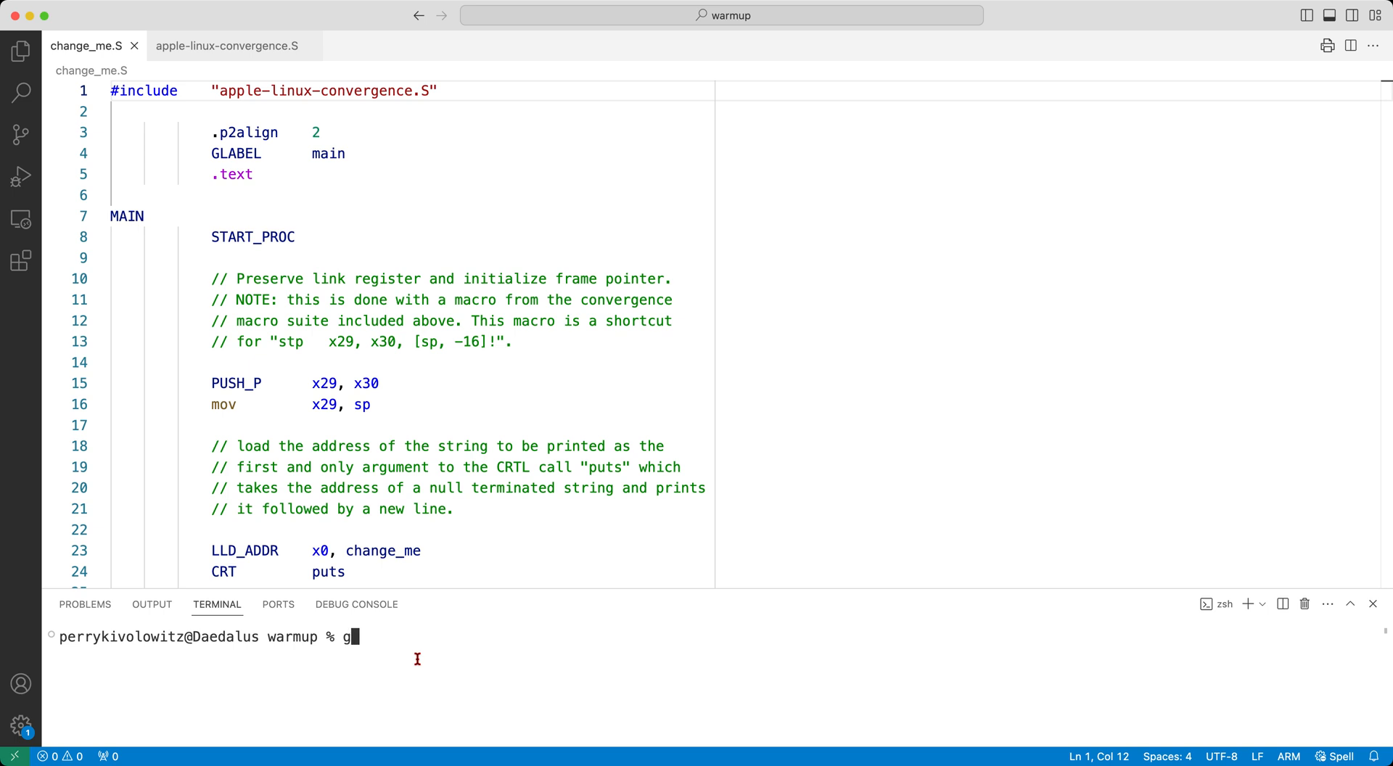
type("cc")
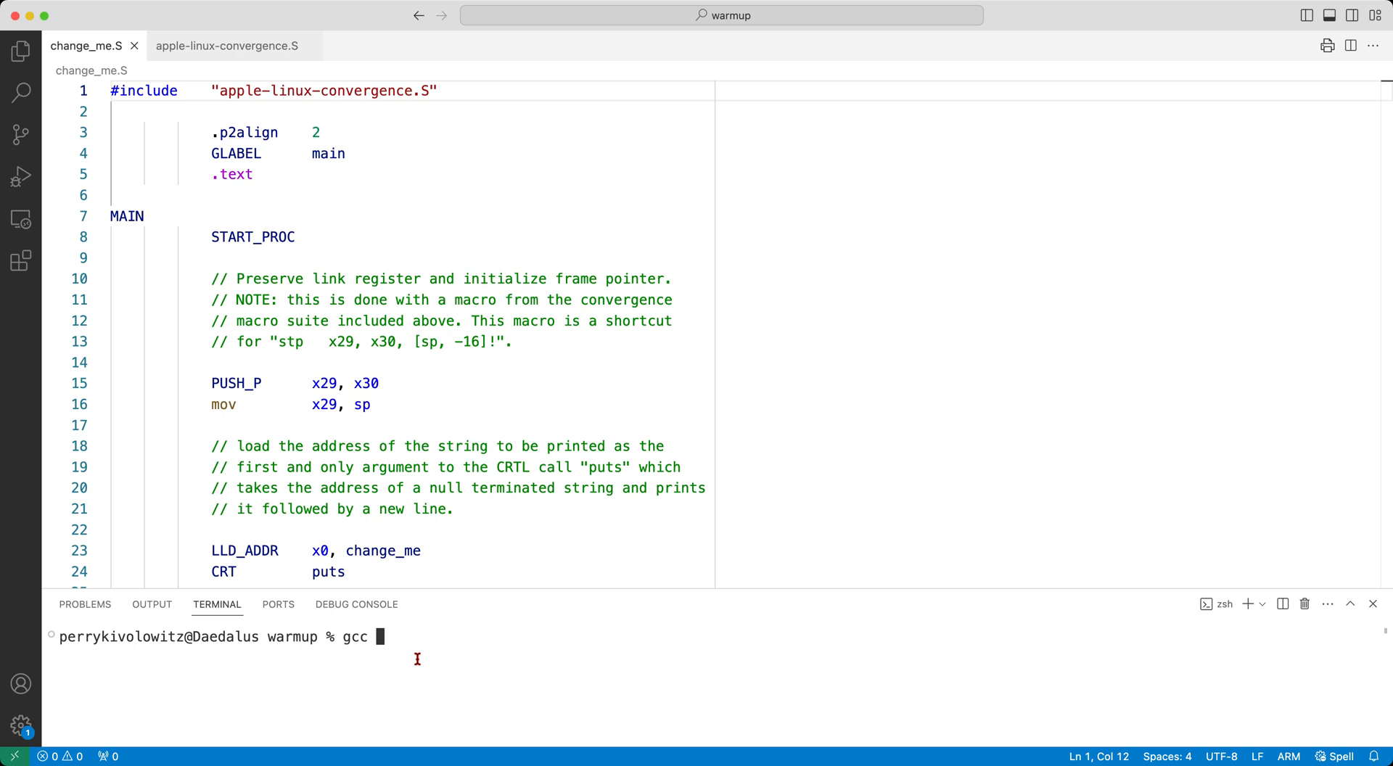
type("change_me.S")
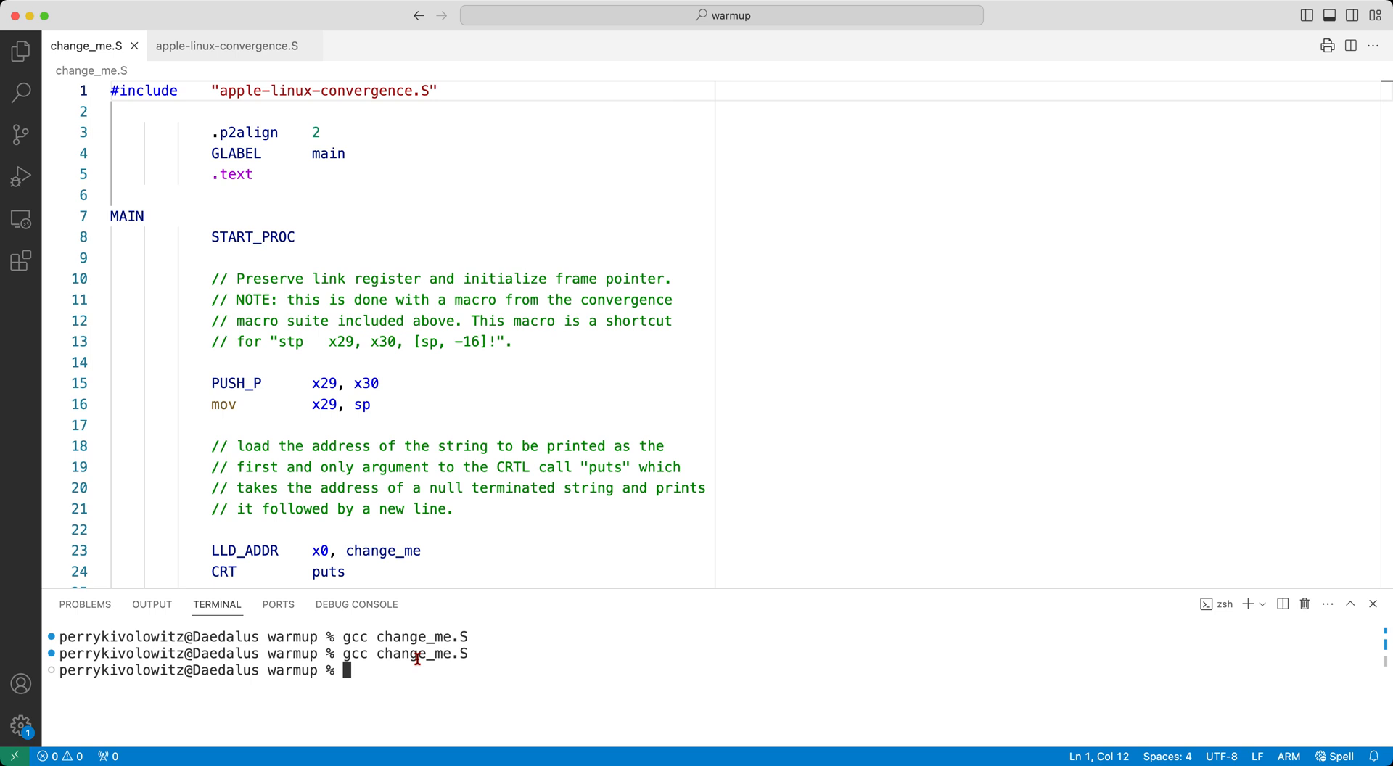
type("./")
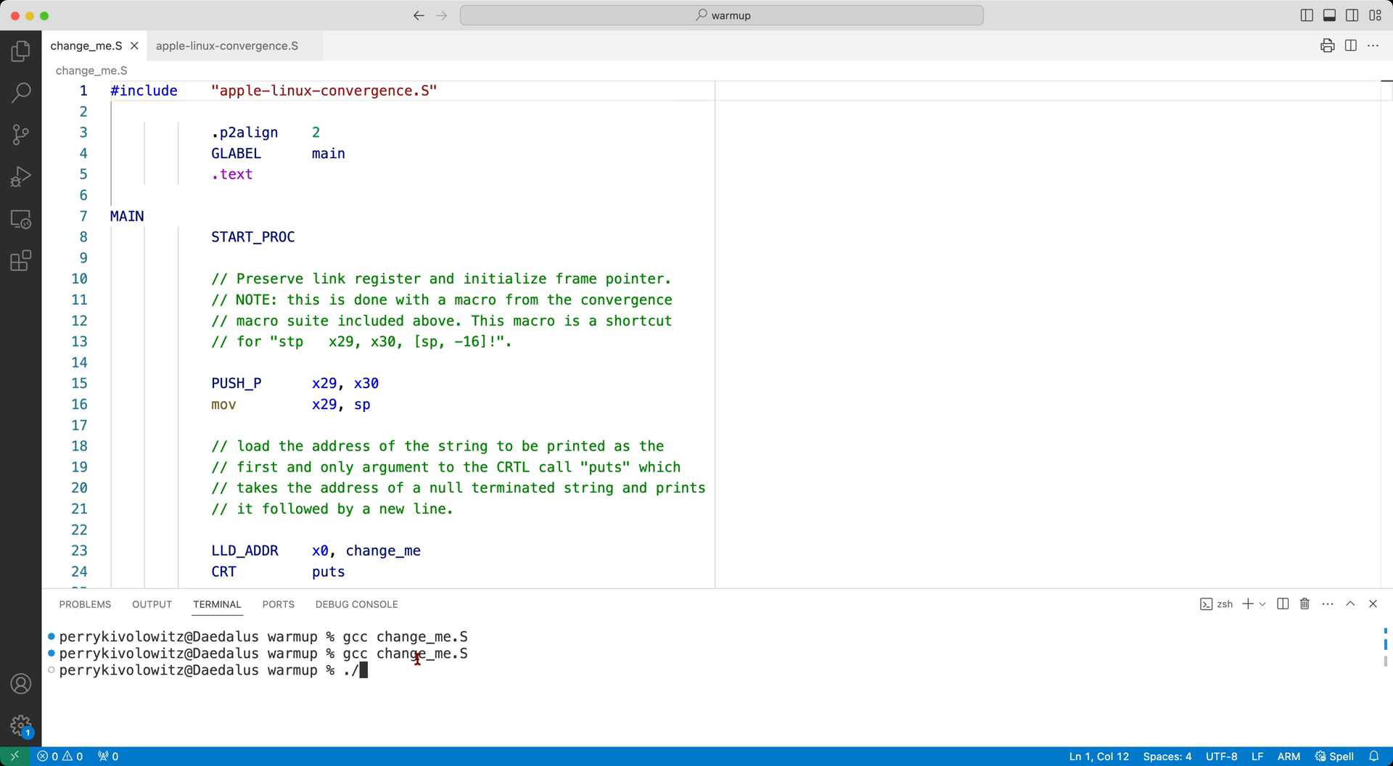